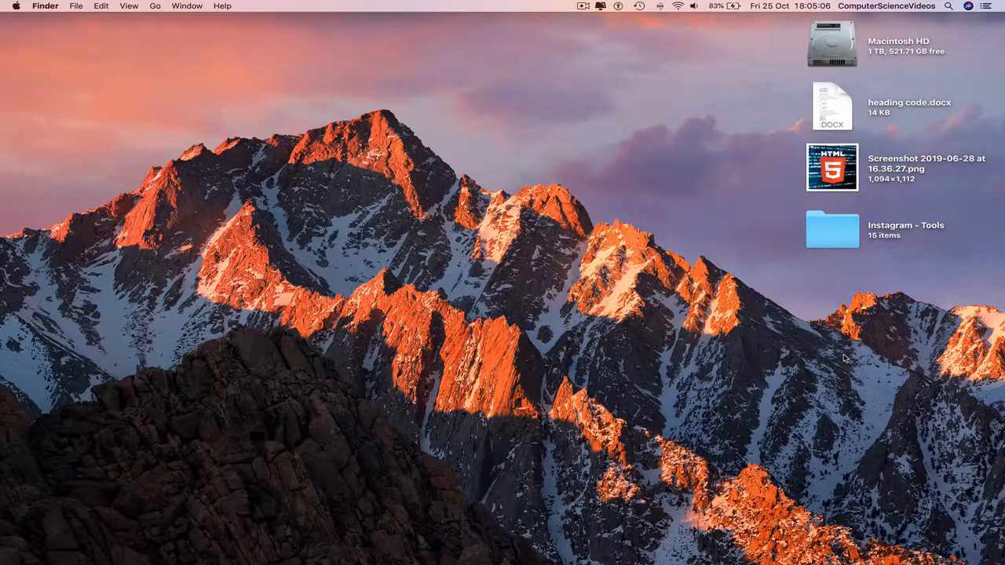
{"action": "mouse_move", "coordinate": [157, 542]}
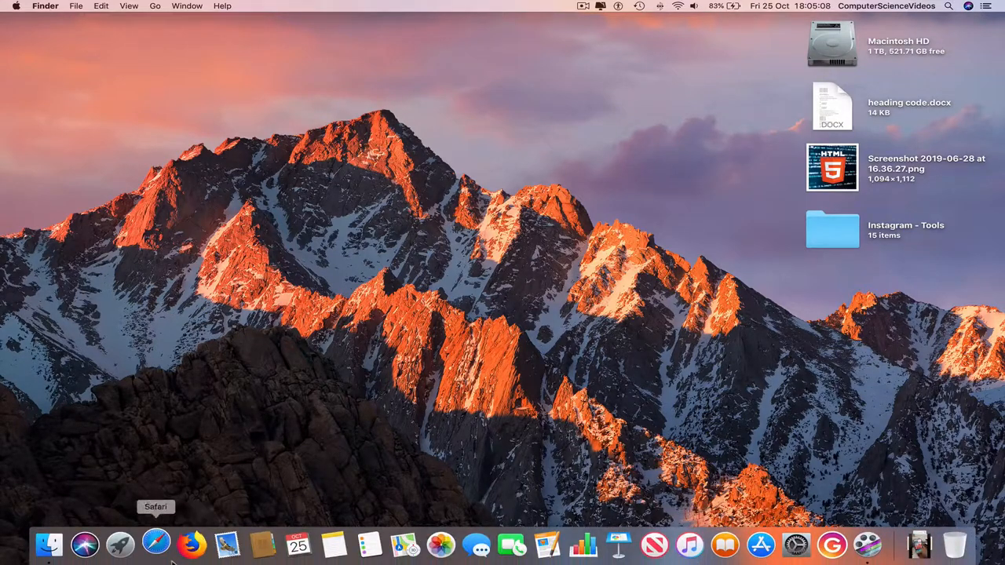
Step: Launch Safari from the Dock, loading the ComputerScienceVideos Twitter profile
{"action": "left_click", "coordinate": [155, 545]}
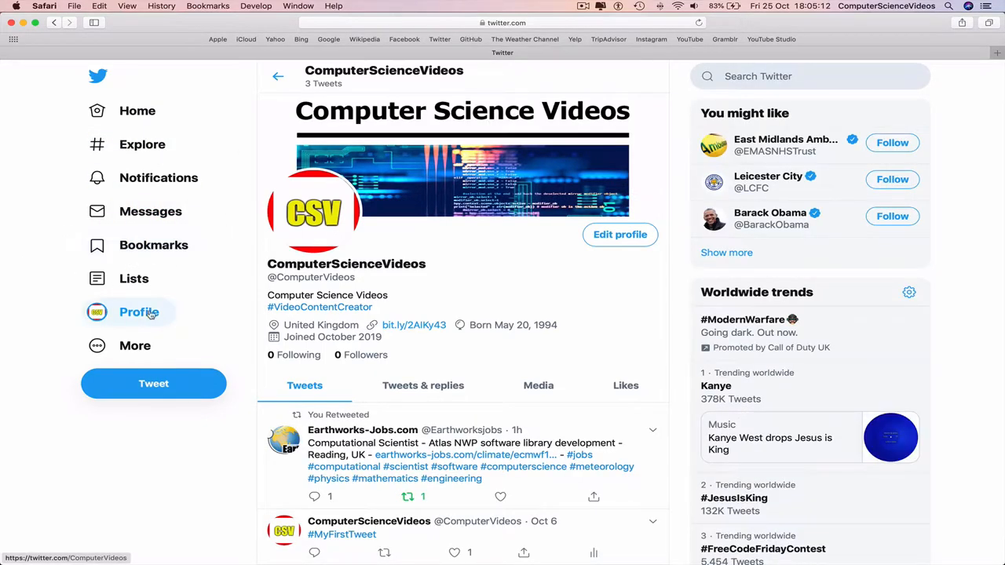
{"action": "mouse_move", "coordinate": [135, 346]}
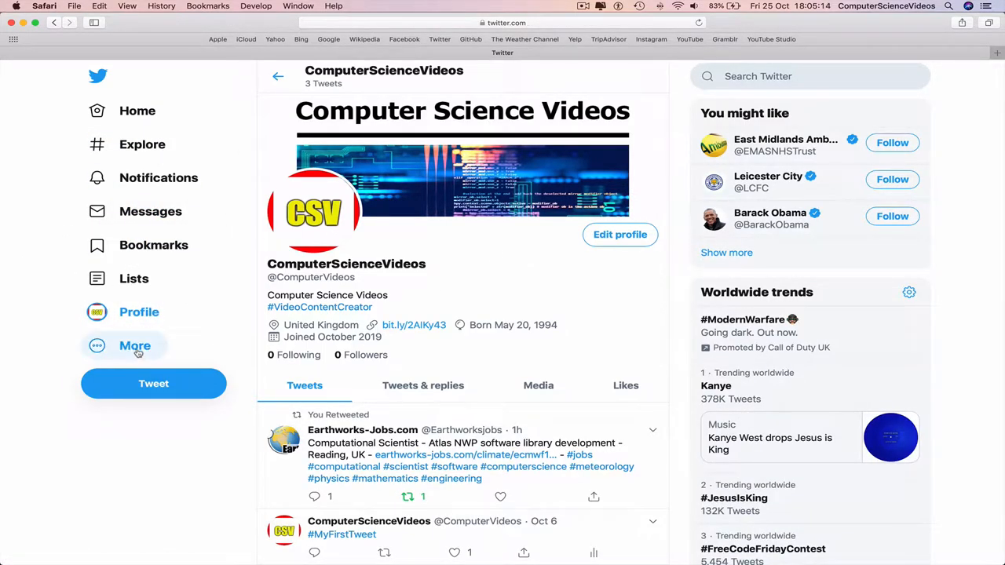
Step: Reach Twitter's Customize your view display settings via the More menu
{"action": "left_click", "coordinate": [135, 346]}
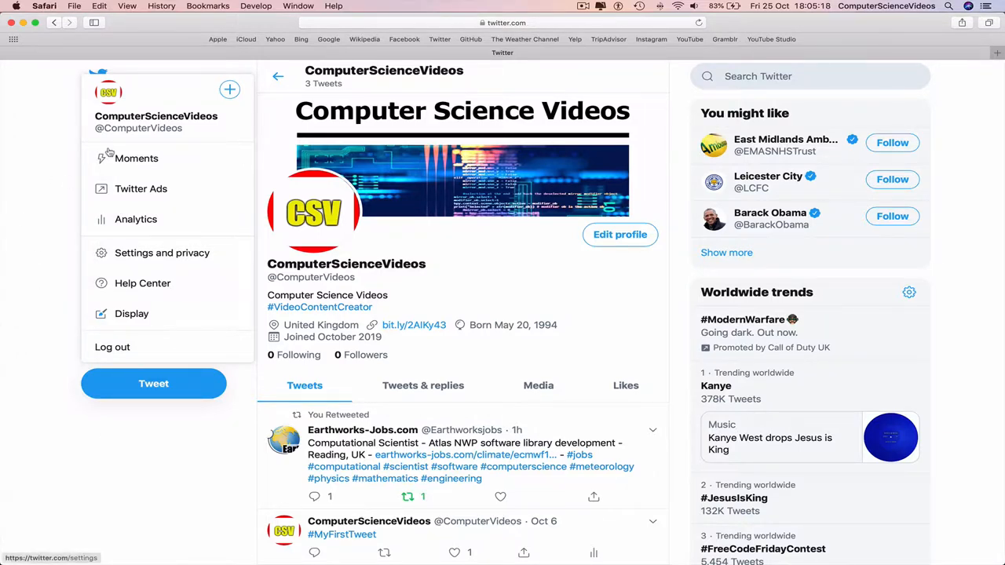
{"action": "mouse_move", "coordinate": [166, 193]}
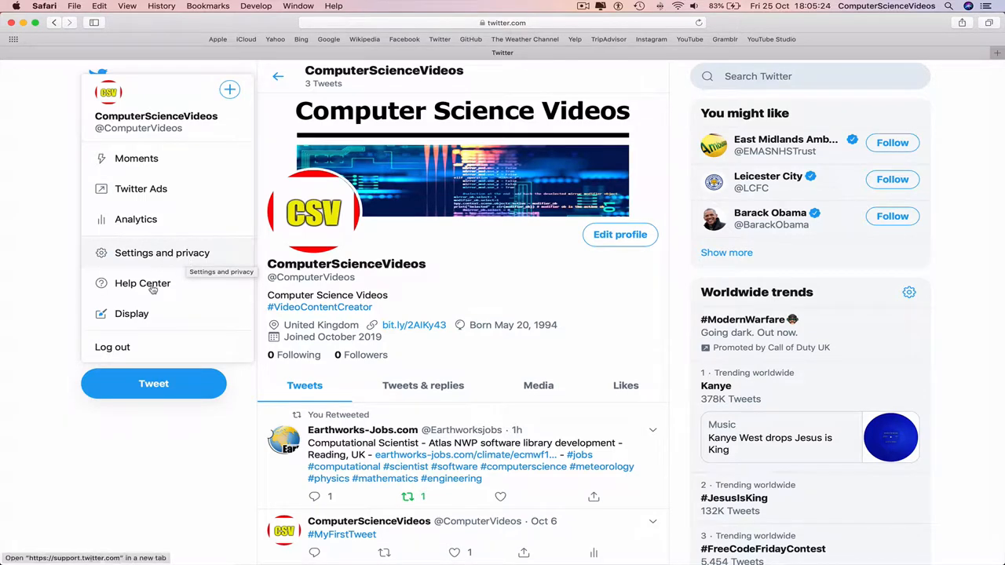
{"action": "mouse_move", "coordinate": [171, 320]}
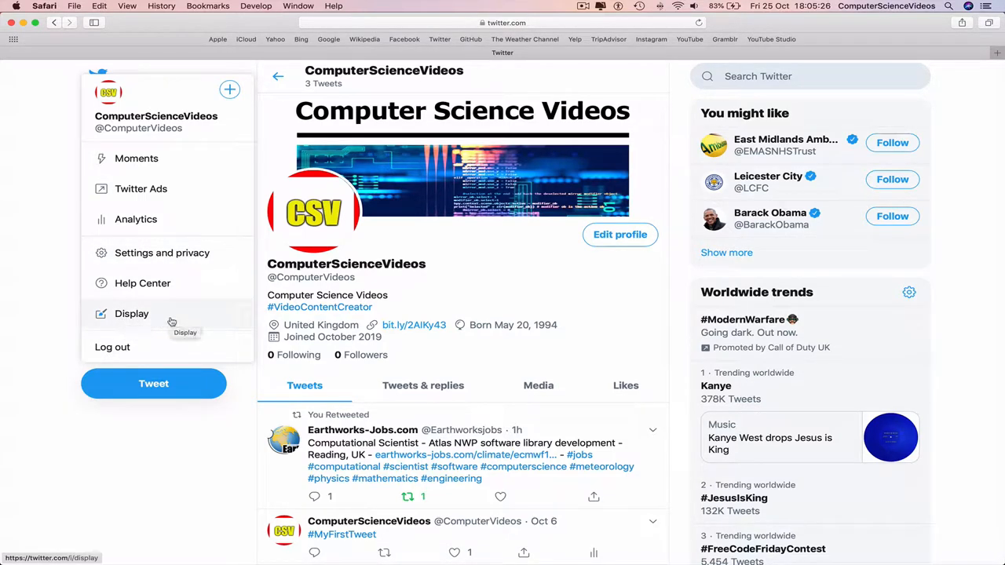
{"action": "left_click", "coordinate": [132, 314]}
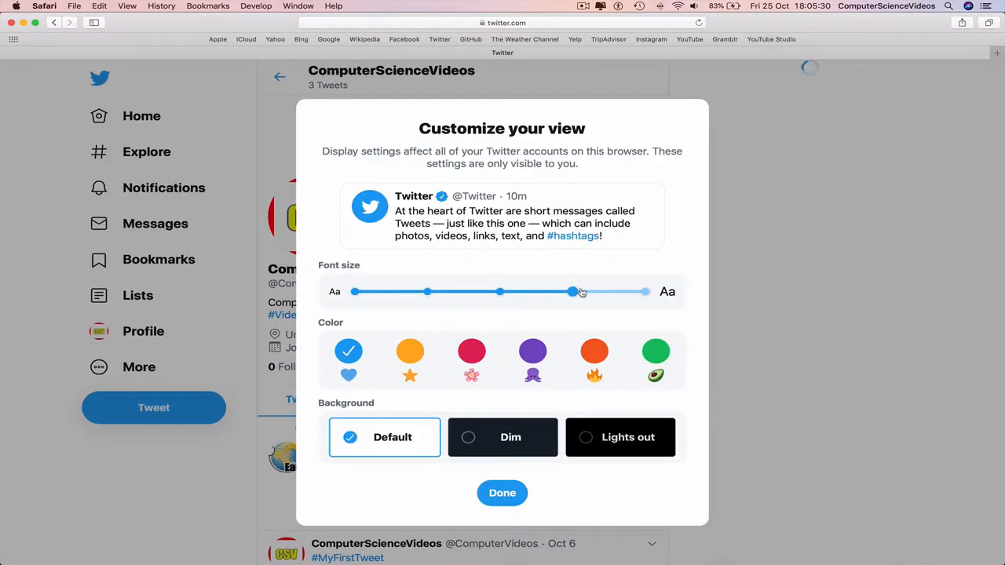
Step: Apply the orange accent colour with Dim background and confirm with Done
{"action": "left_click", "coordinate": [410, 351]}
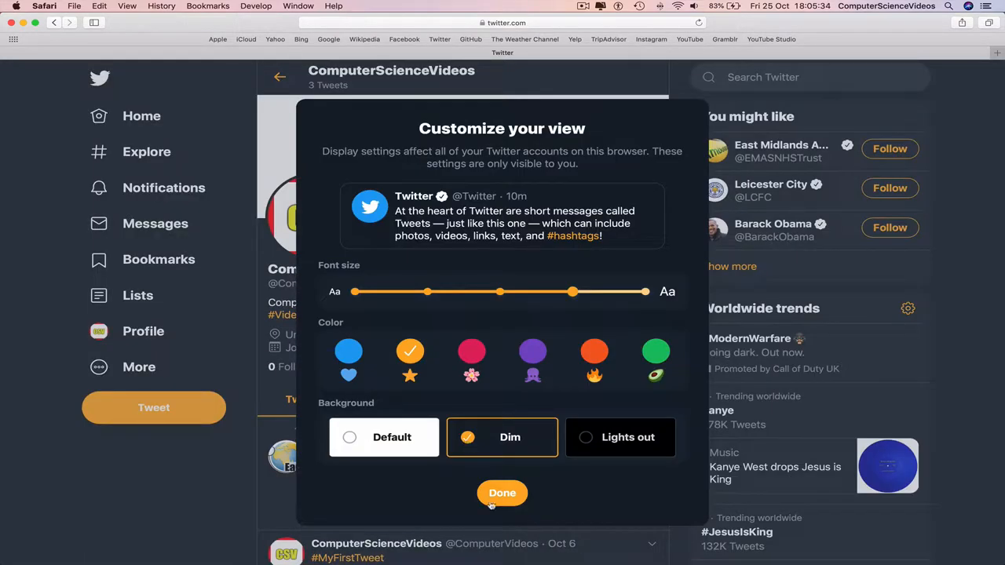
{"action": "left_click", "coordinate": [503, 494]}
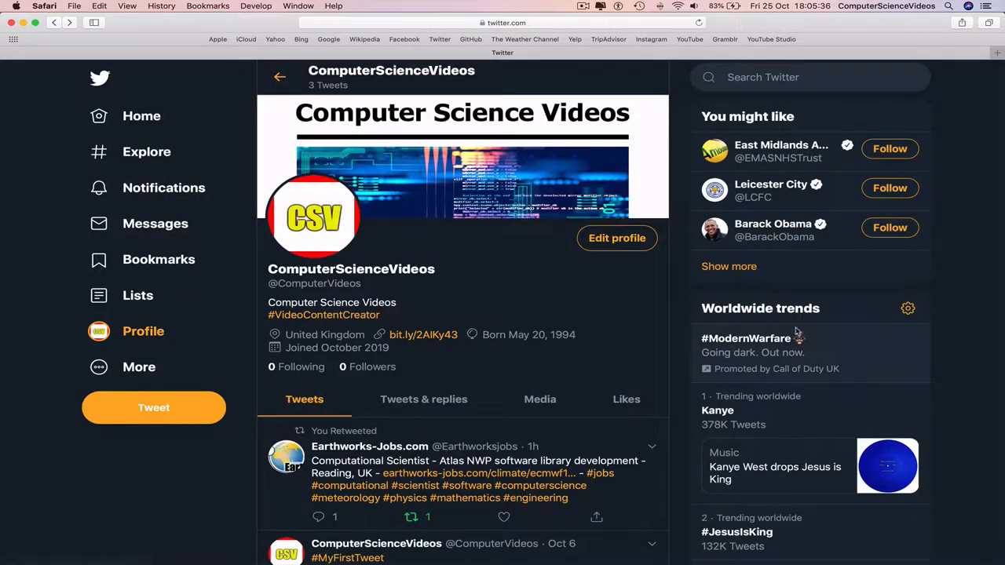
{"action": "mouse_move", "coordinate": [534, 317]}
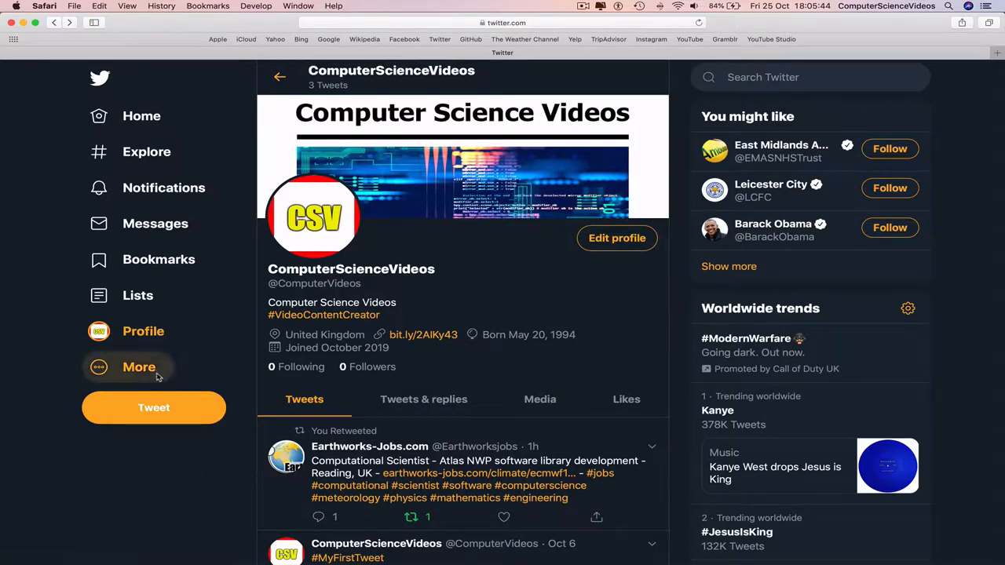
Step: Bring up the More account options again to reach display settings
{"action": "left_click", "coordinate": [138, 368]}
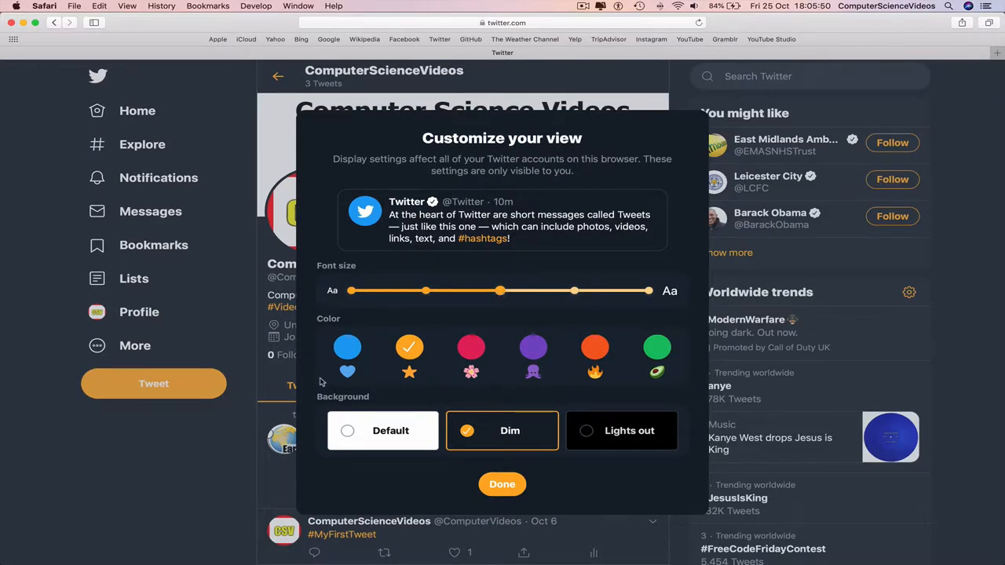
Step: Restore the default blue light look, then quit Safari leaving the desktop
{"action": "left_click", "coordinate": [347, 348]}
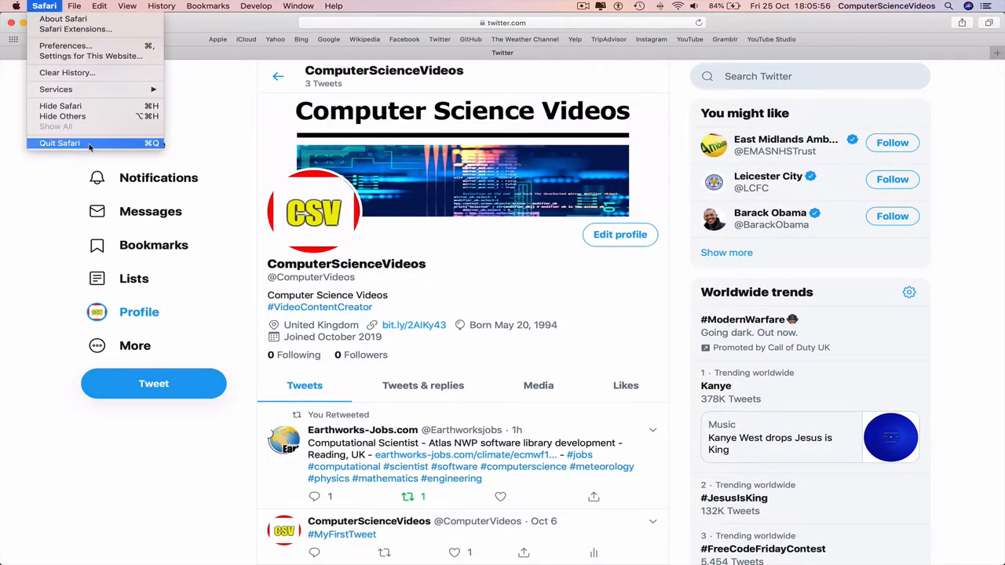
{"action": "left_click", "coordinate": [60, 143]}
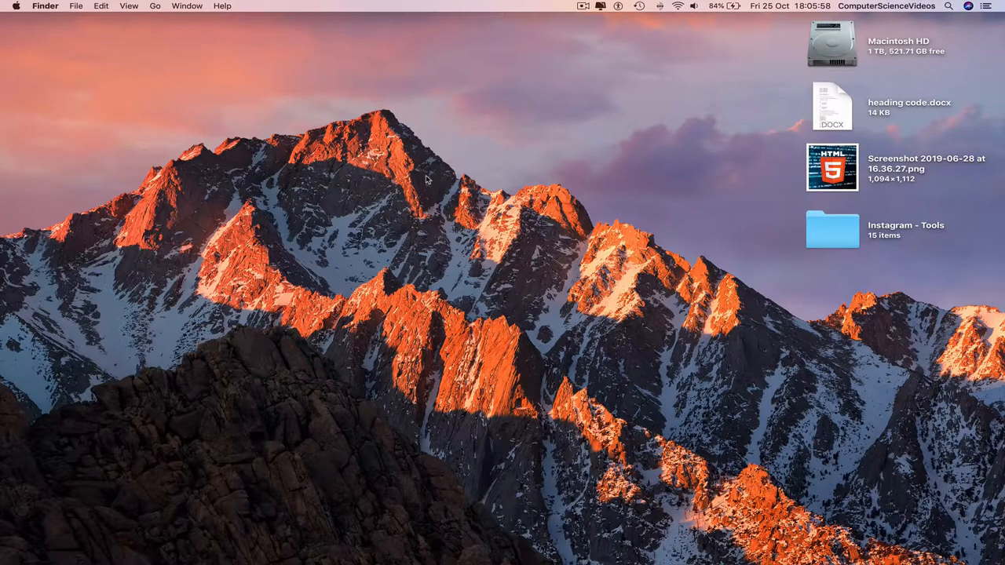